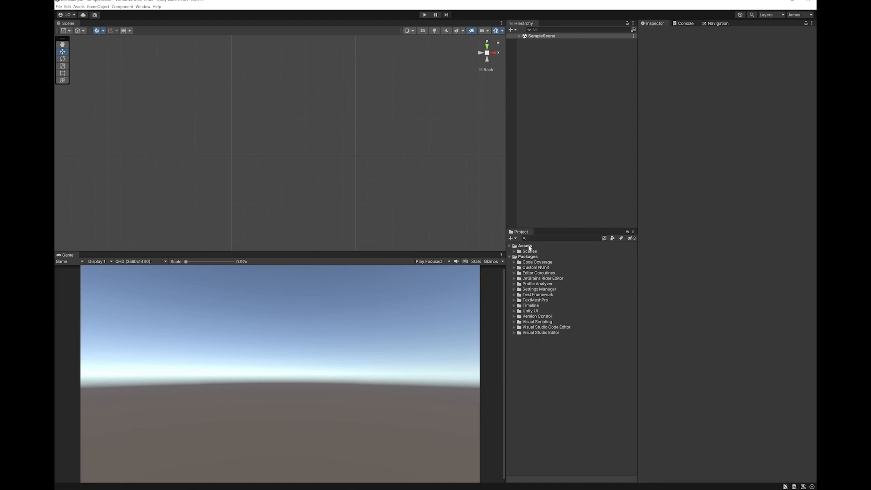
- Create a Scripts folder under Assets holding a new C# script named DownloadZip
left_click(509, 238)
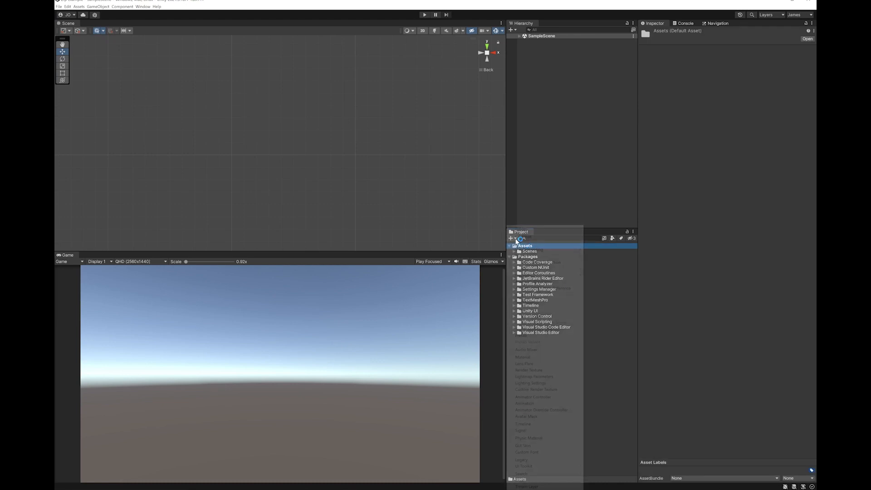
left_click(519, 228)
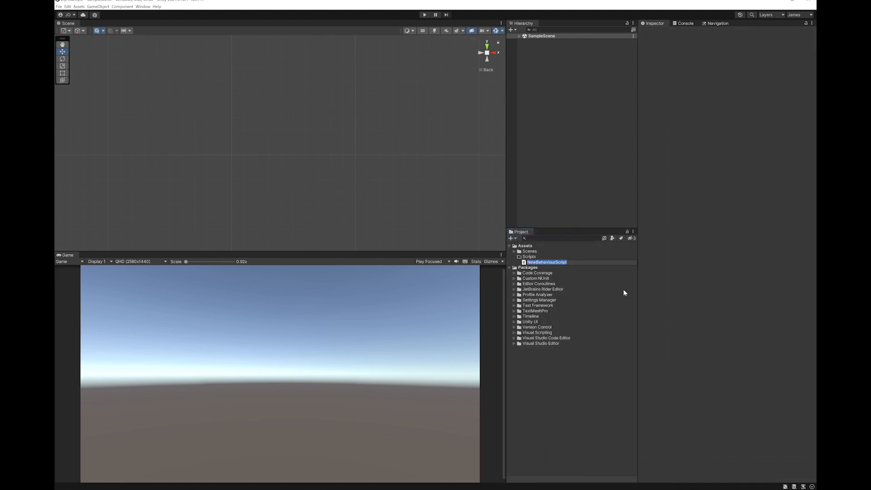
type("DownloadZip")
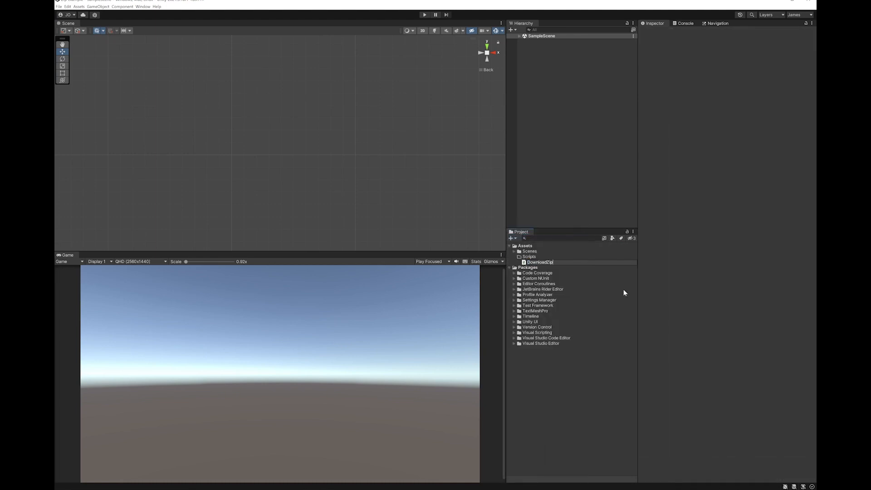
left_click(539, 261)
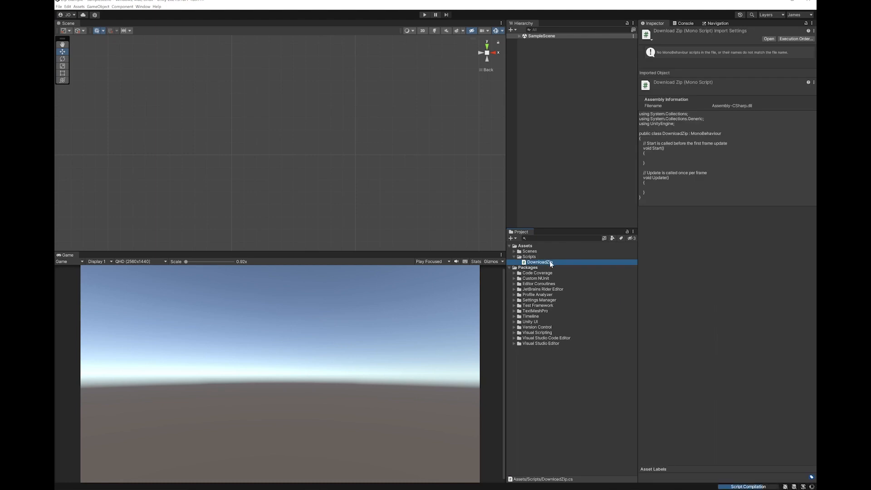
- Add using UnityEngine.Networking; and System.IO imports, and remove the Update method
double_click(538, 261)
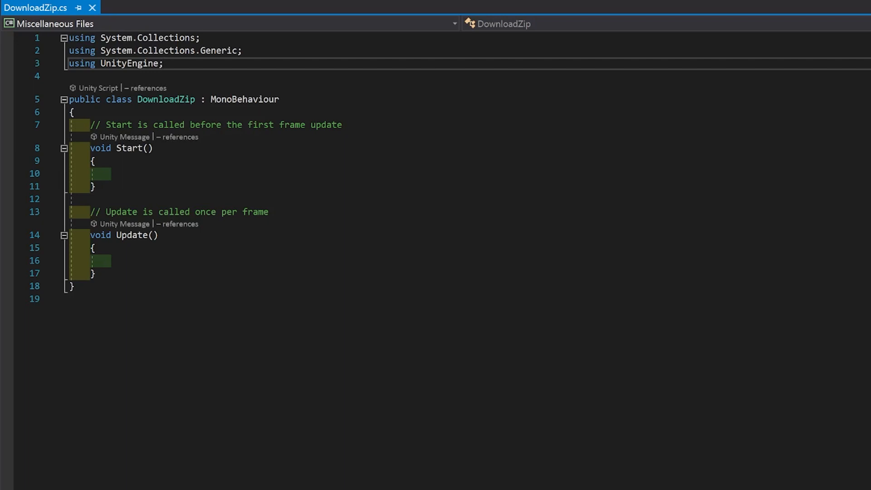
type("using UnityEngine.Networking;")
type("using System.IO;")
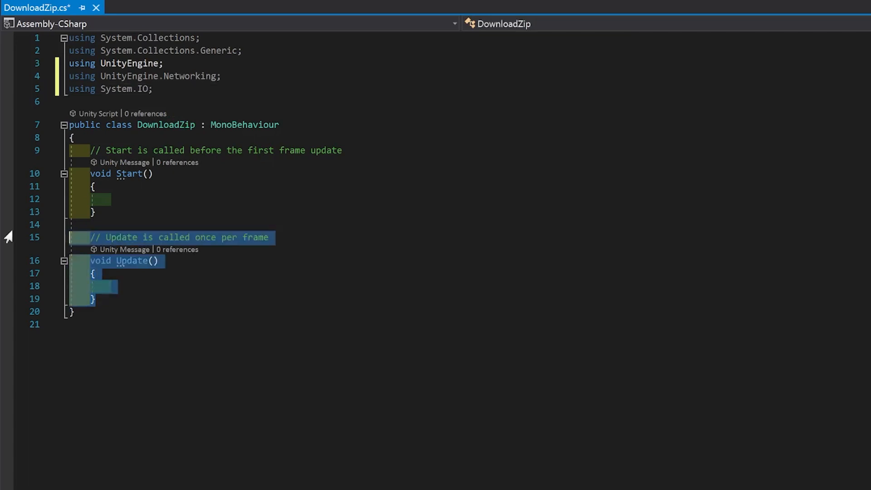
key("Delete")
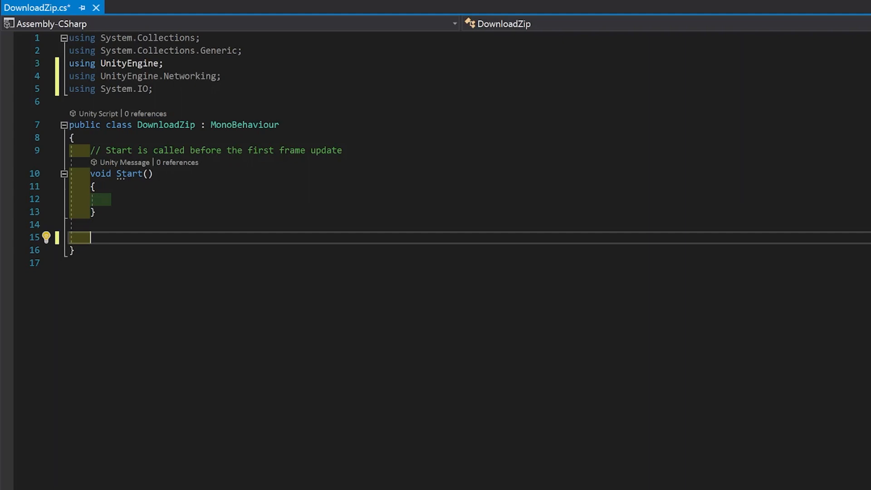
- Write IEnumerator DownloadAndUnzip(string url) creating UnityWebRequest.Get(url) and yielding on SendWebRequest
type("IEnumerator Download")
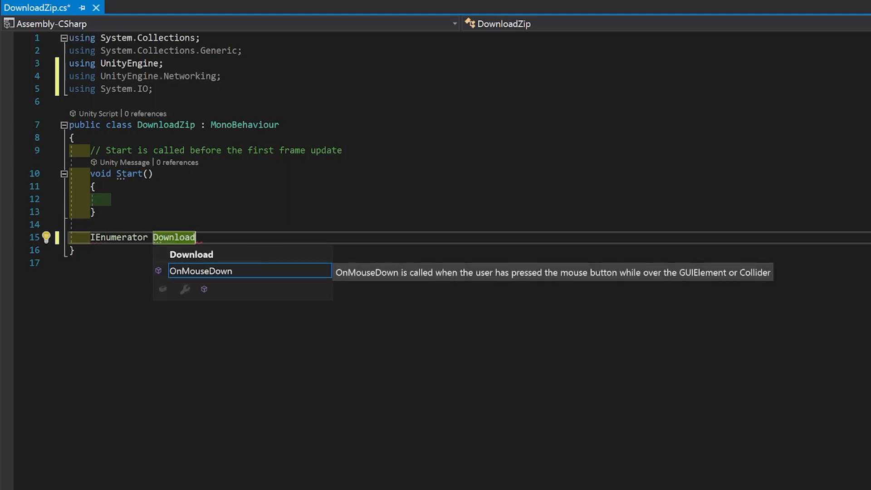
type("AndUnzip(string url)")
type("UnityWebRequest")
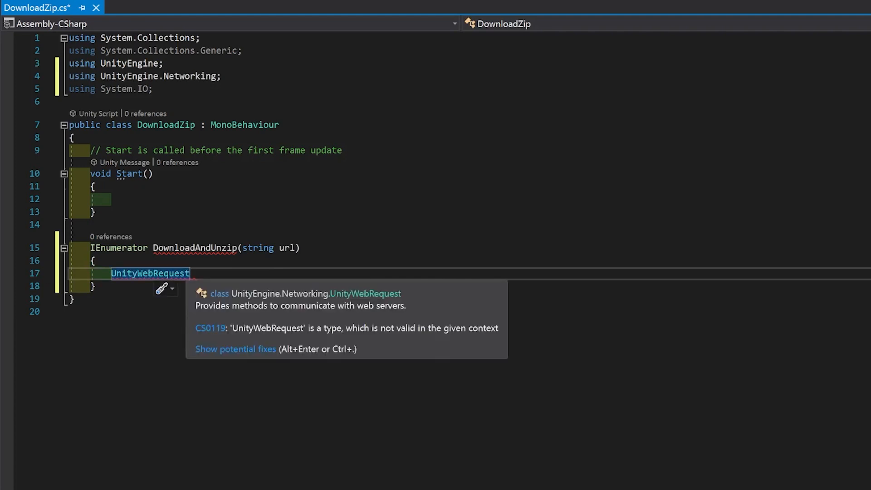
type("www = UnityWebRequest")
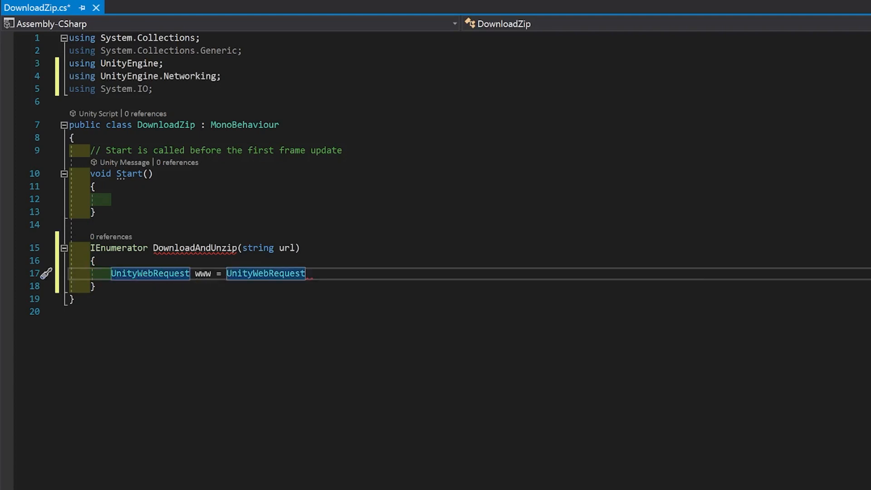
type(".Get(url);")
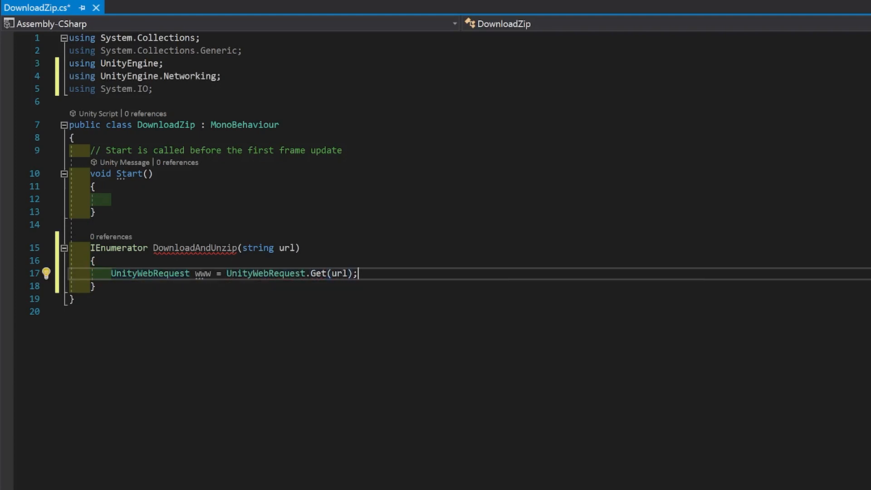
key("enter")
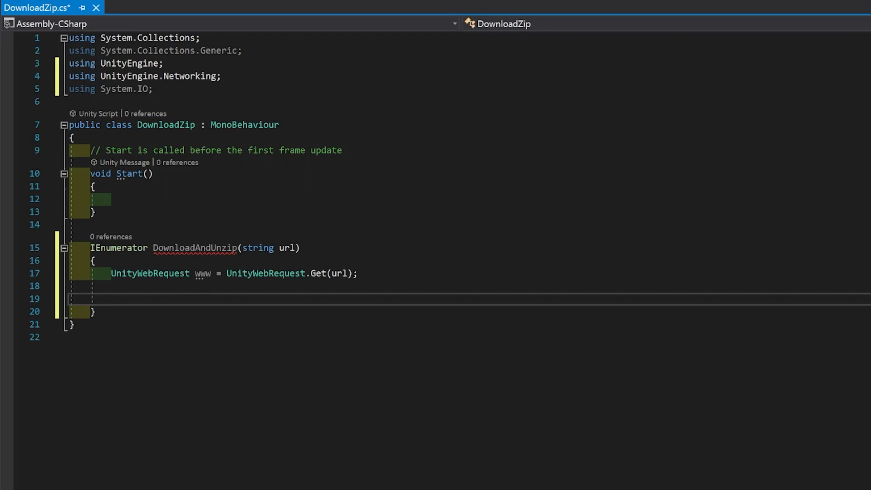
type("yield return www.SendWebRequest();")
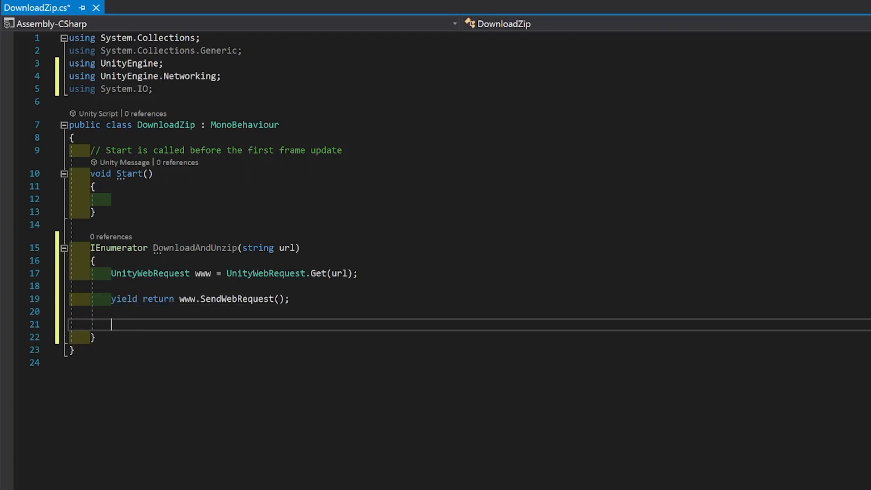
type("if(www.R")
type("Debug.Log(www")
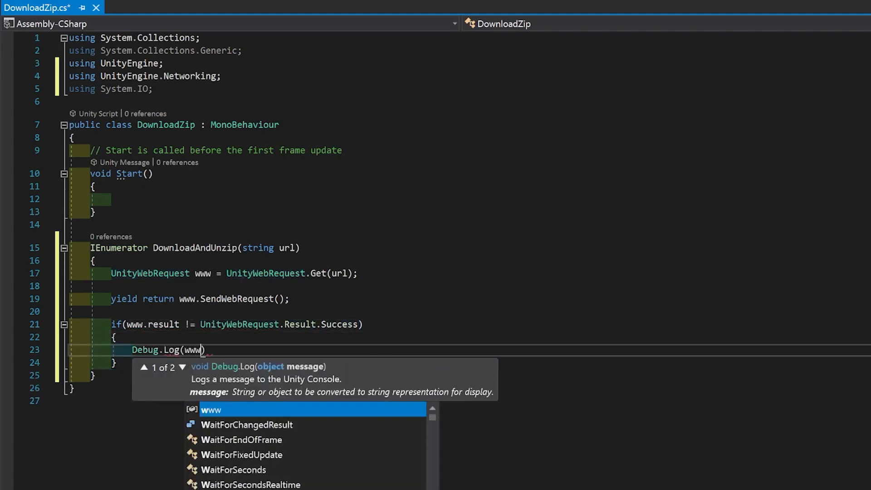
type(".error);")
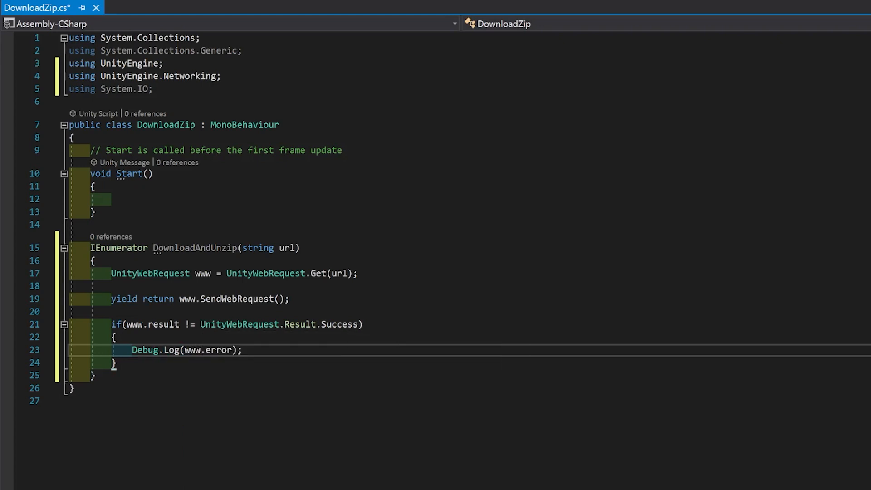
key("enter")
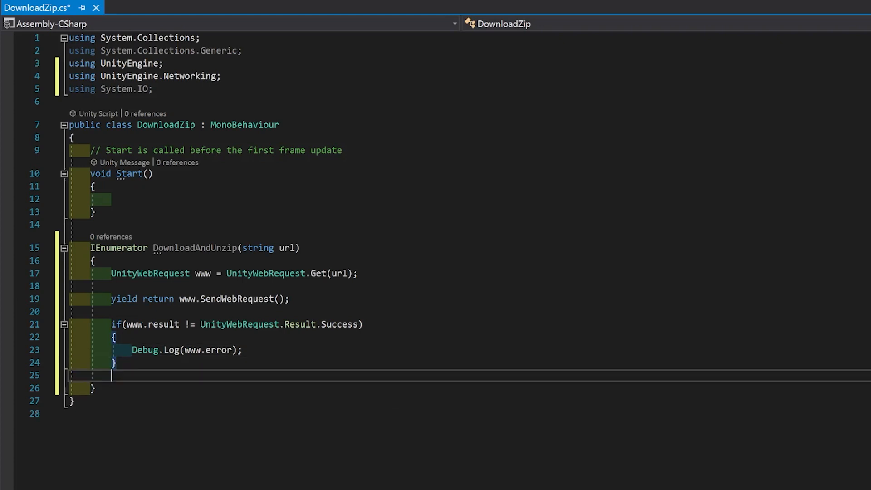
type("else")
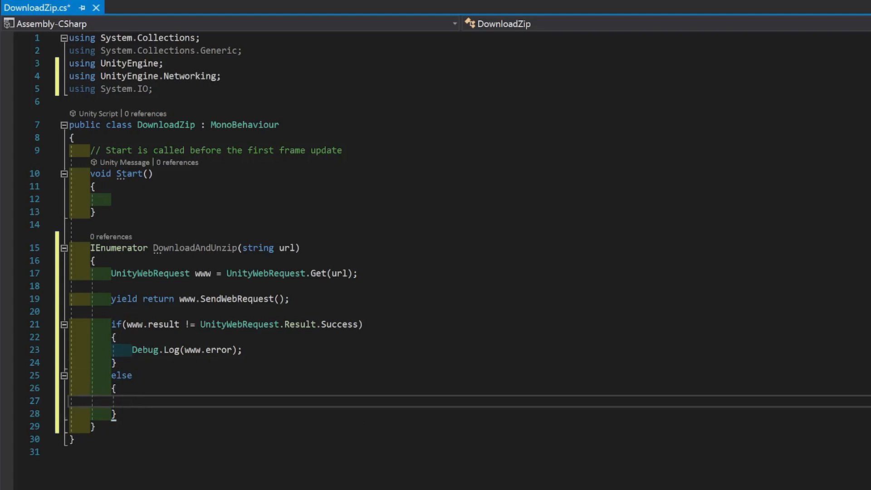
left_click(133, 401)
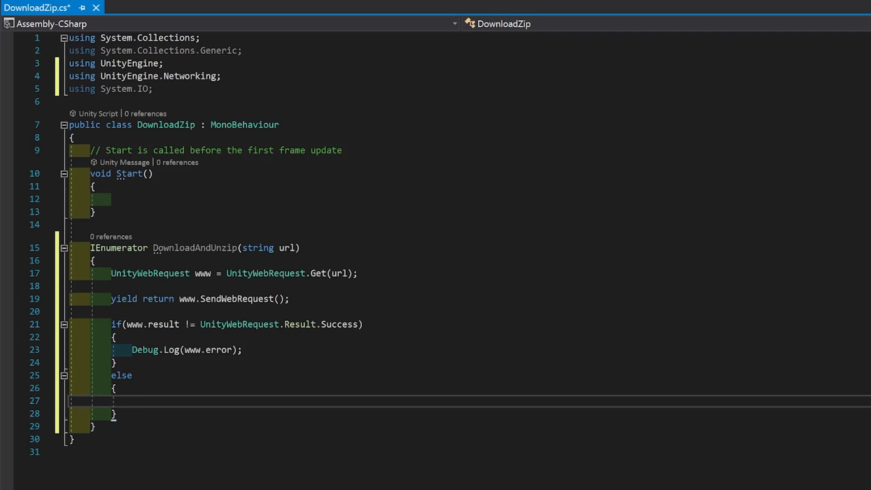
- In the else branch, create Application.dataPath + "/testdownload" with Directory.CreateDirectory if it doesn't exist
type("if(!Directory.Exists(Application.d")
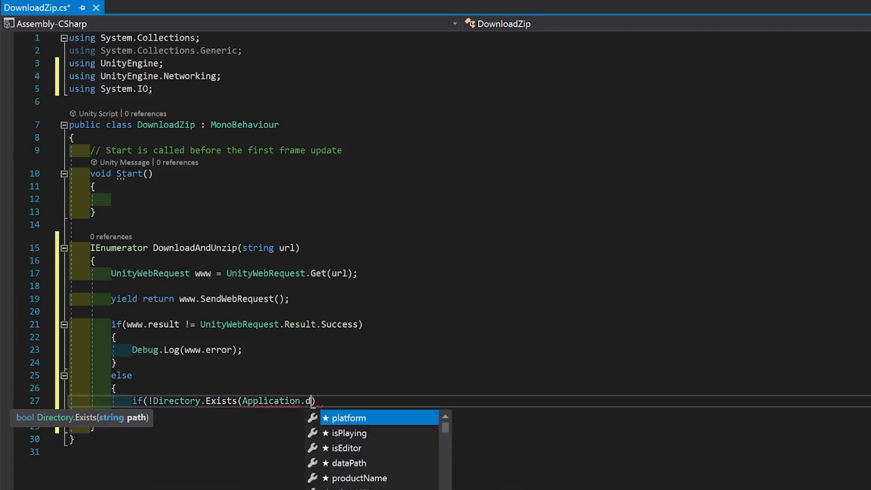
type("ataPath + \"/testdownload\")")
type("{")
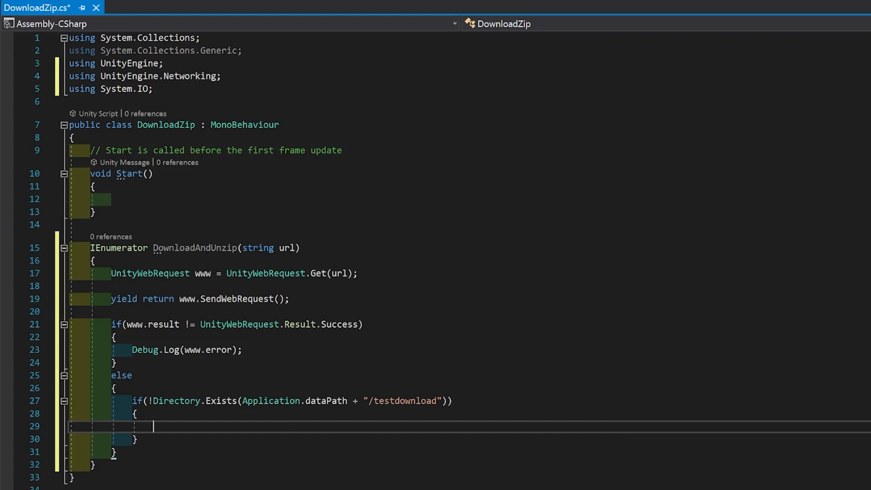
type("Directory.CreateDirectory(Application")
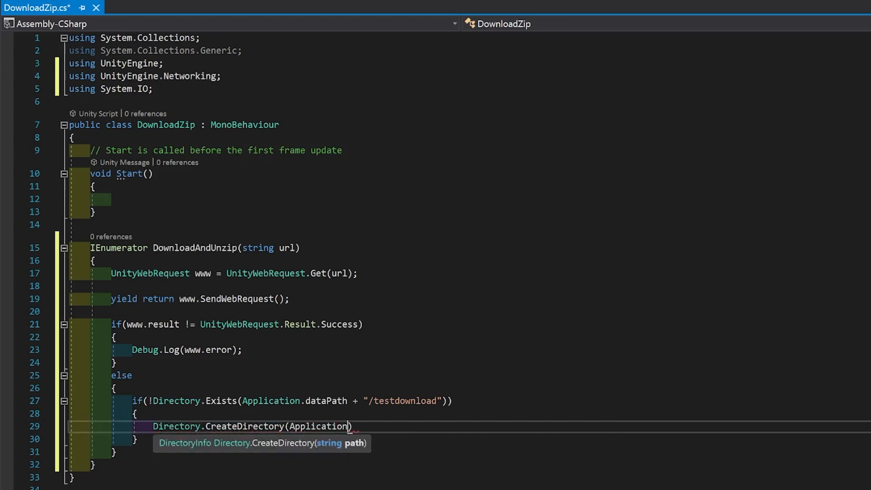
type(".dataPath + \"")
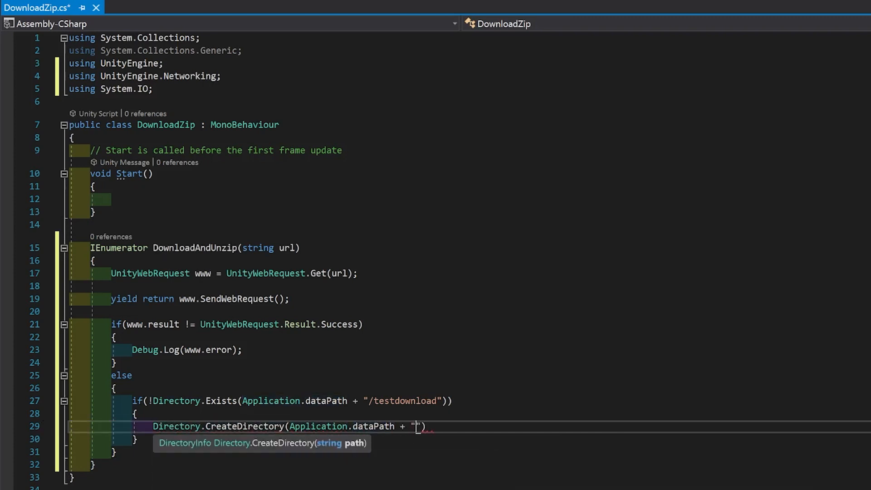
type("/testdownload\");")
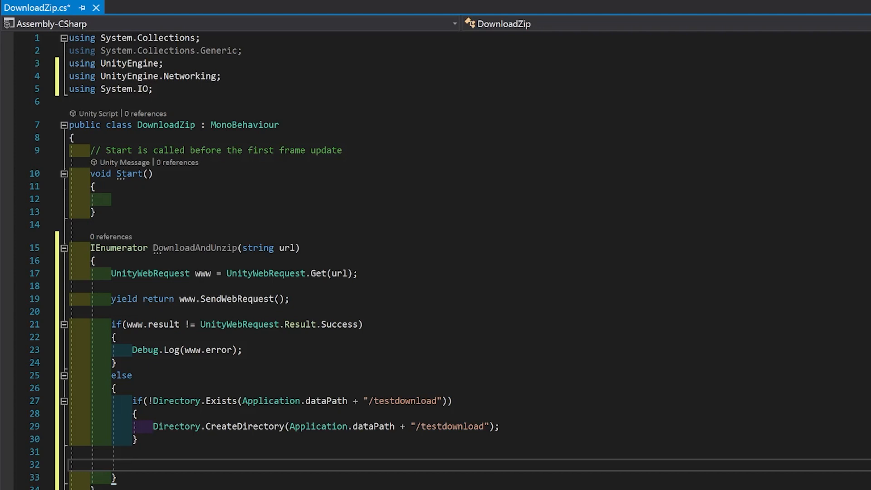
type("System.IO.WriteAll")
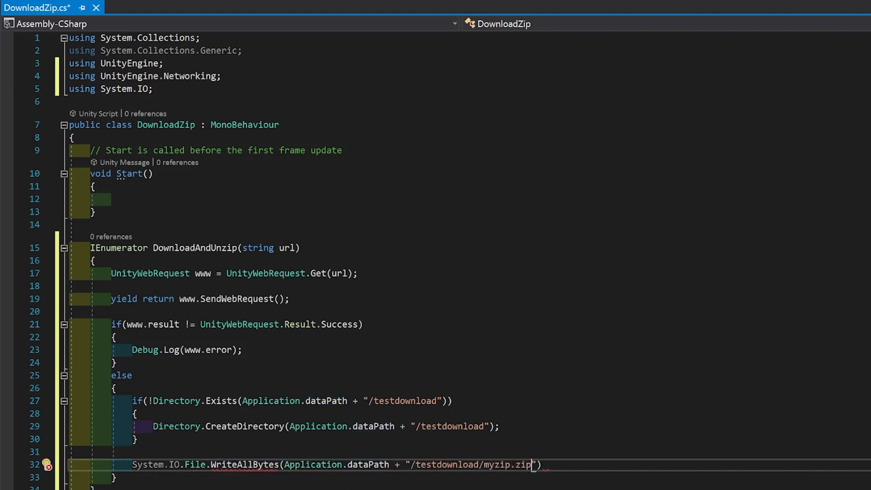
type(", www.dat")
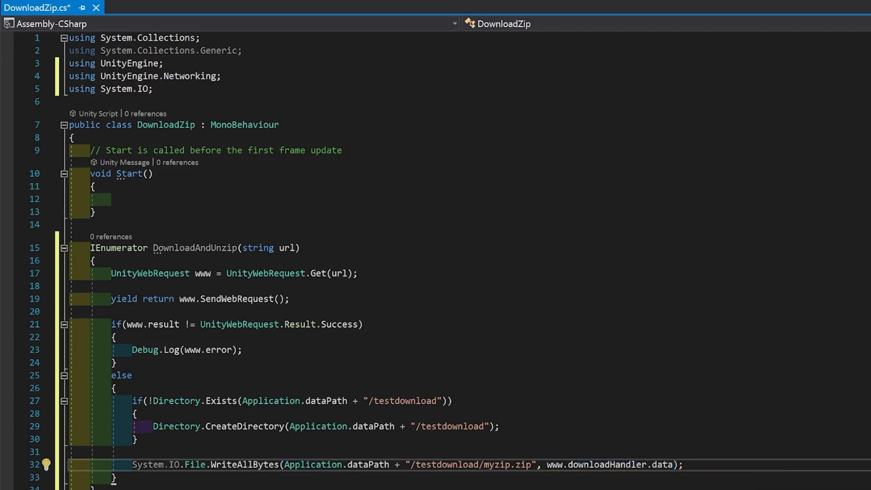
left_click(683, 464)
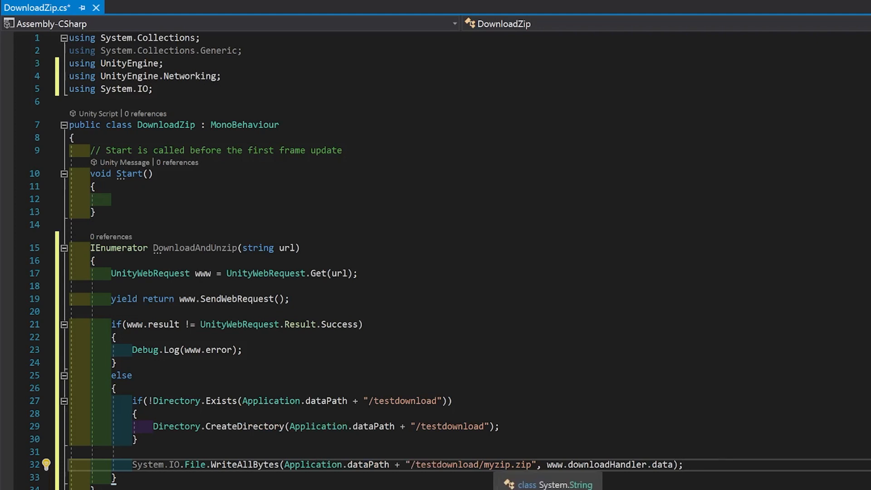
left_click(683, 464)
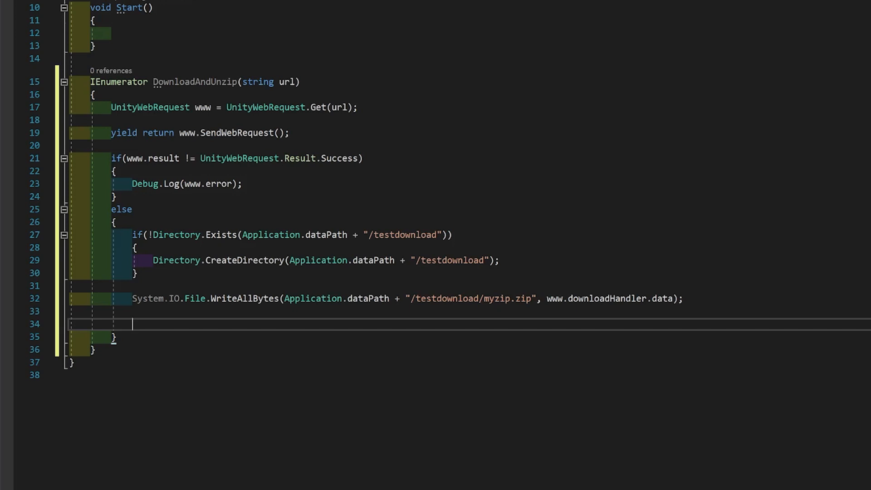
type("System.IO.Compression.ZipFile")
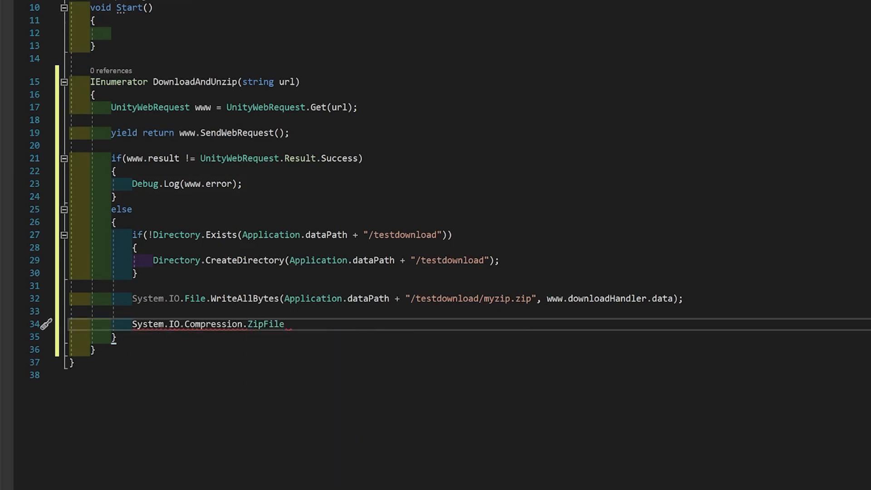
type(".ExtractToDirectory(Application.dataPath + \"/testdownload/myzip.zip\")")
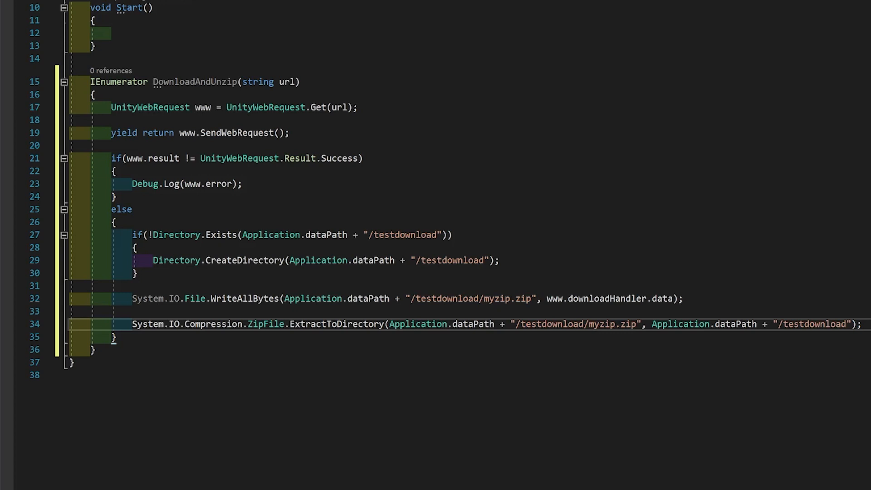
type("www.Dispose();")
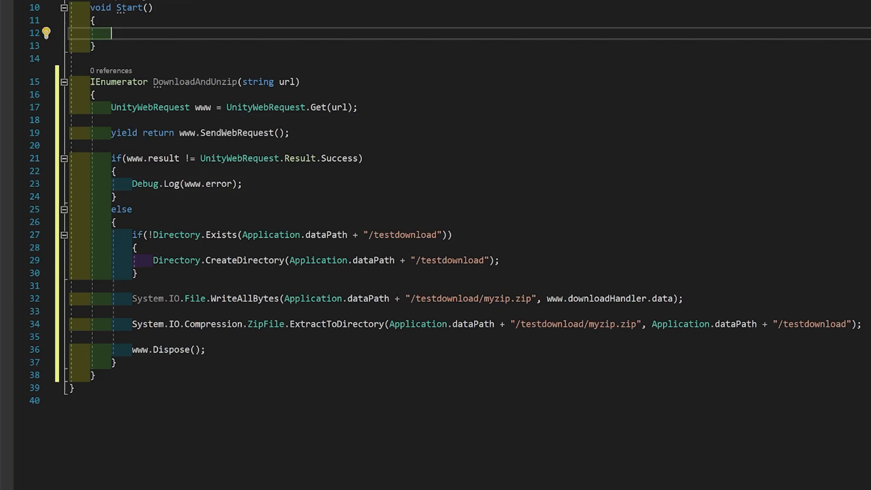
type("StartCoroutine")
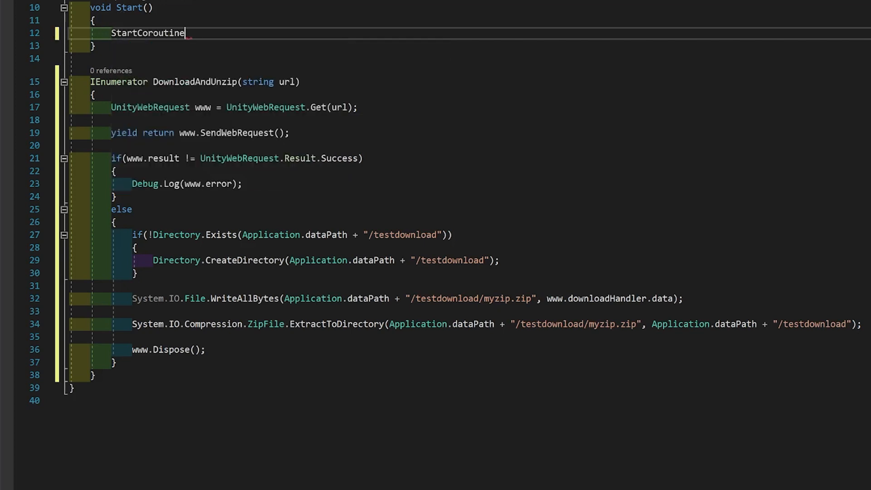
double_click(147, 33)
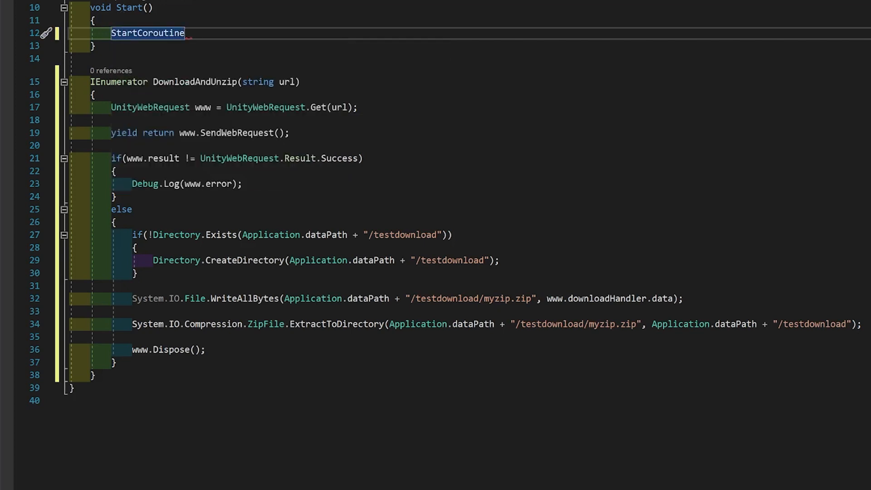
type("(Dow)")
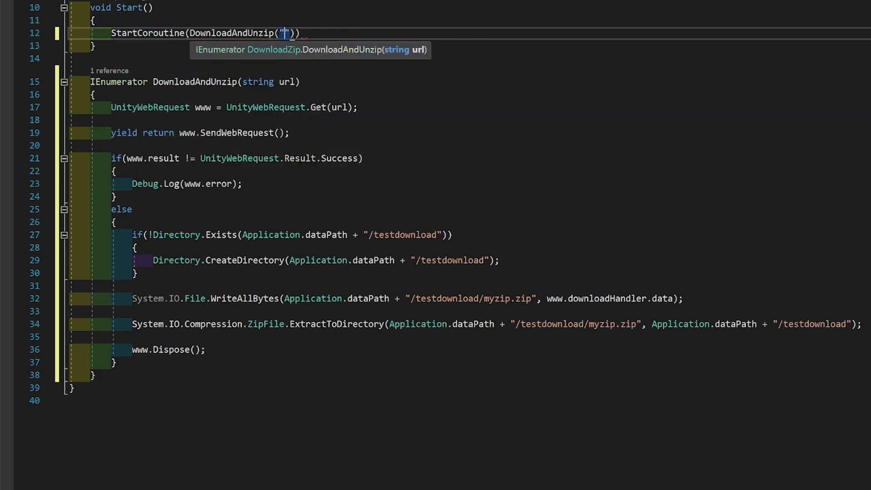
type("http://www.ex")
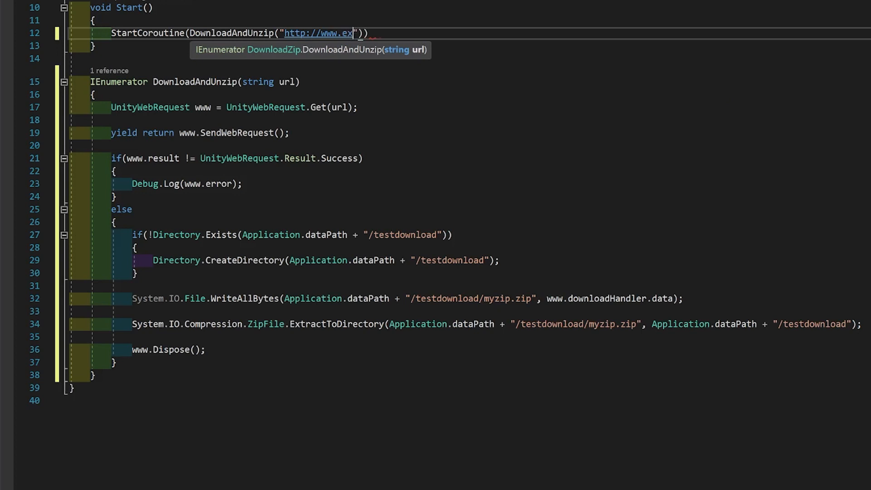
type("ample.")
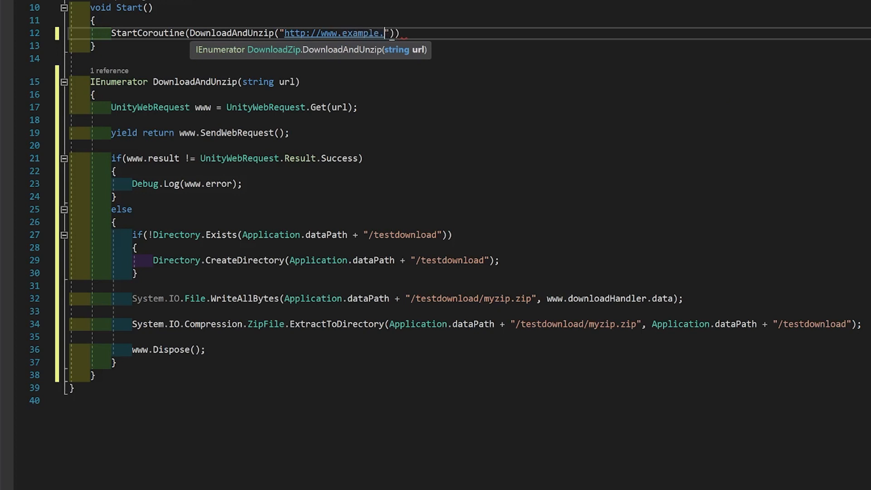
type("com/myzip.zip")
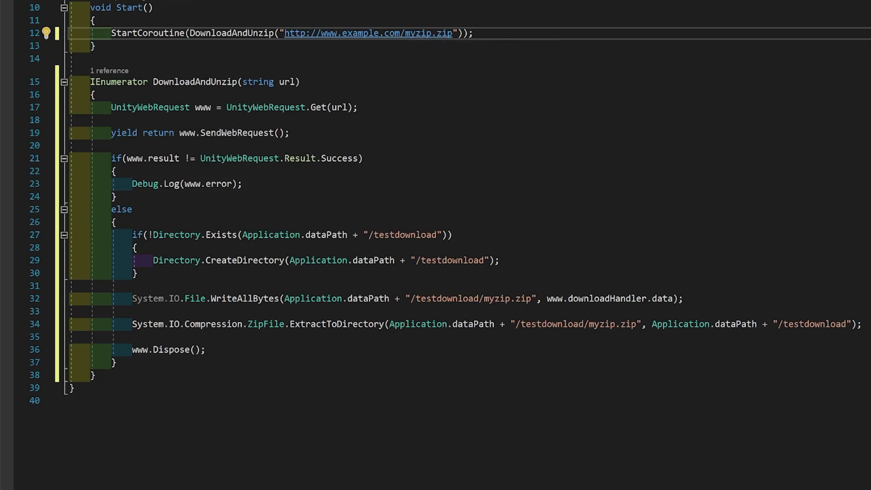
left_click(472, 34)
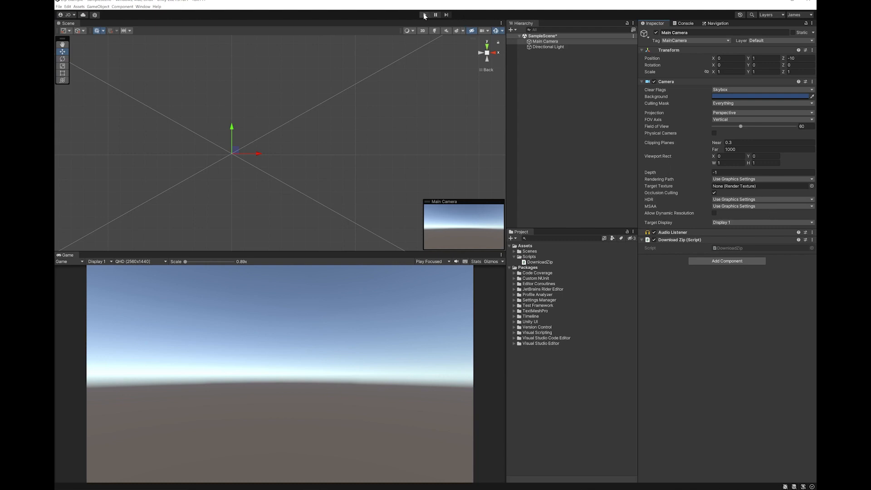
- Run the scene in play mode and stop it so the testdownload folder appears under Assets
left_click(423, 15)
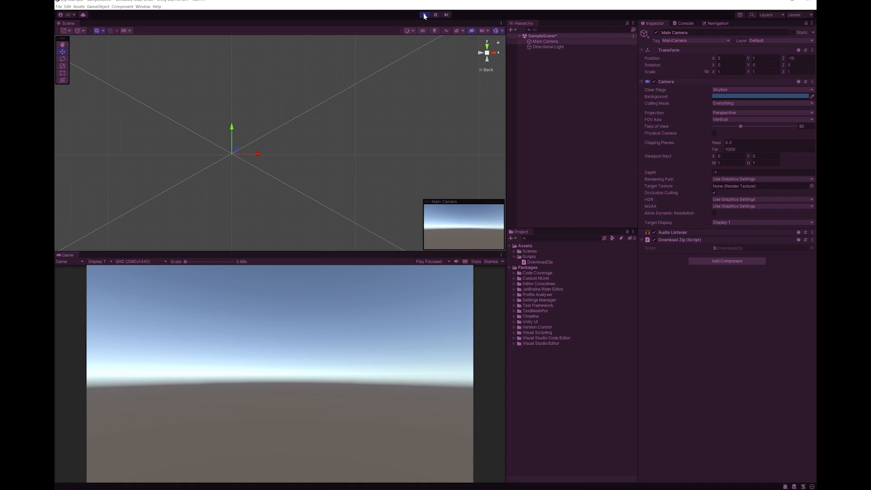
left_click(524, 246)
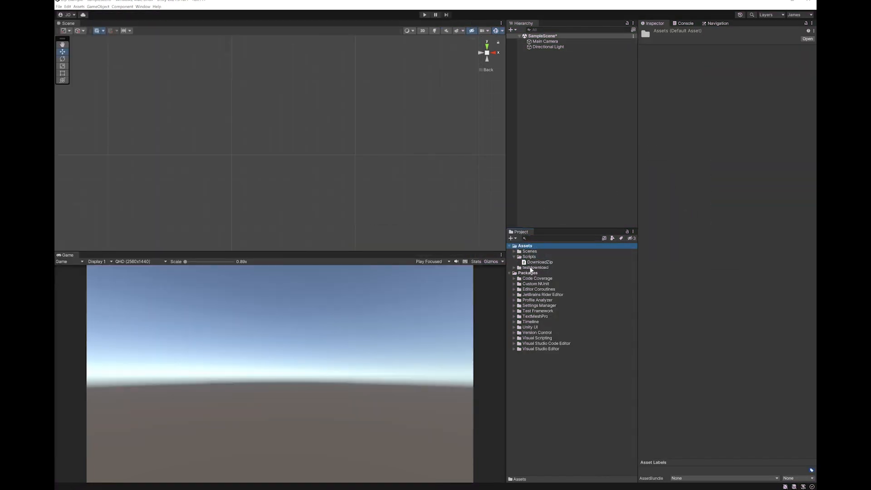
- Refresh Assets and expand testdownload to reveal the extracted numbered files and myzip
right_click(539, 255)
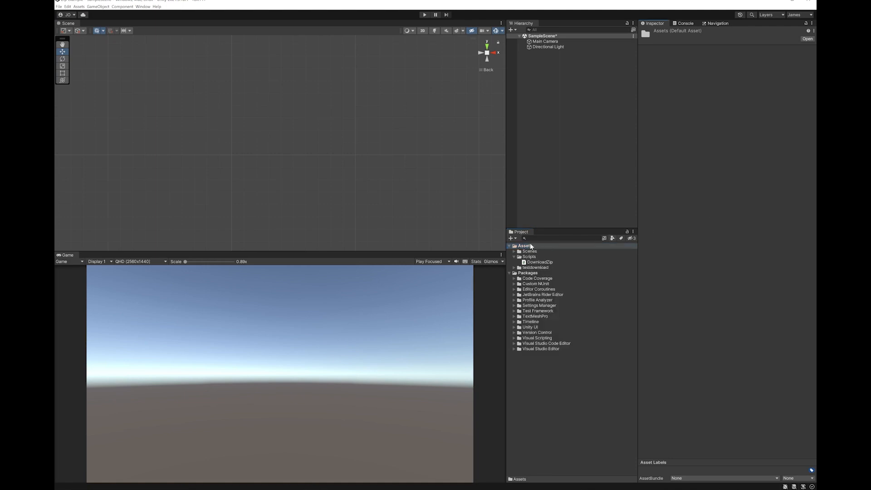
right_click(523, 246)
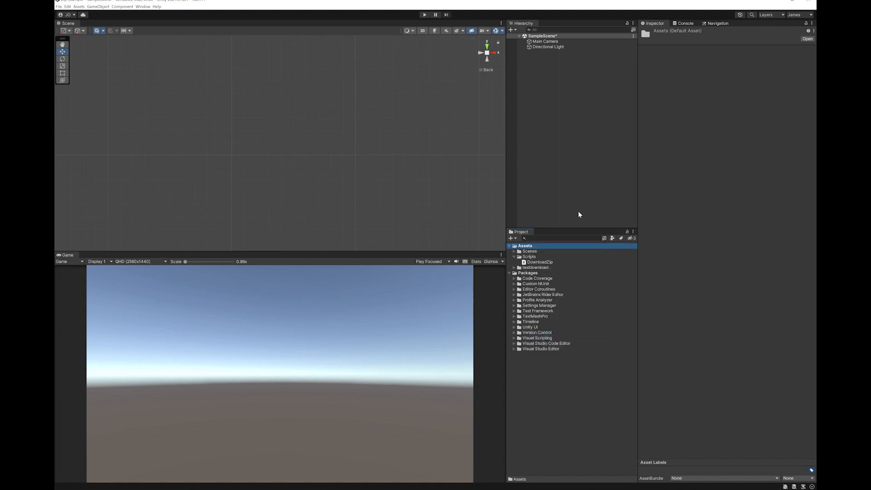
left_click(535, 266)
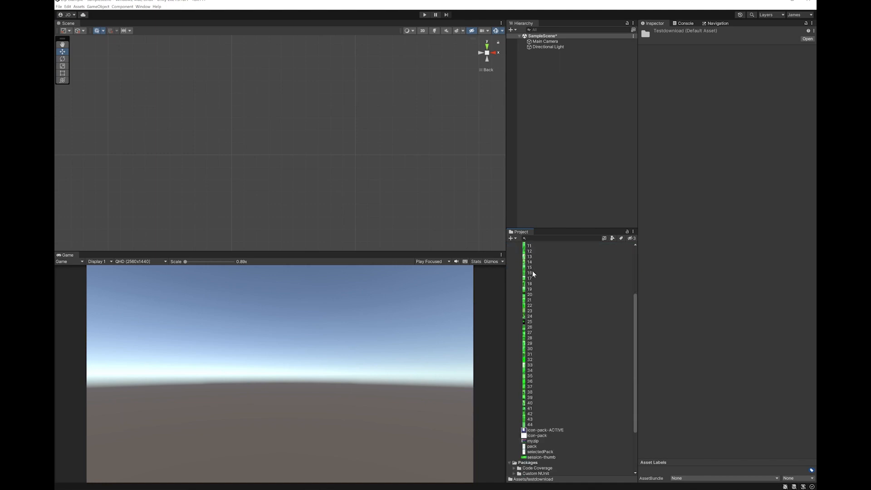
scroll("down", 3)
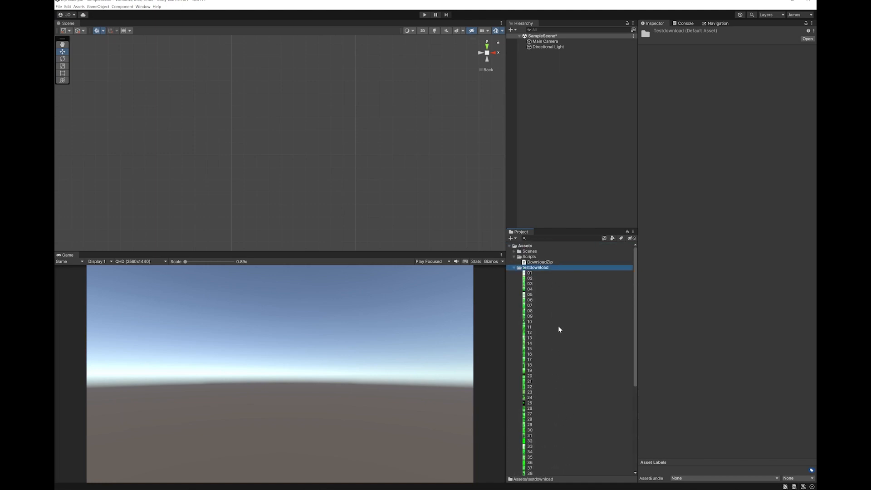
mouse_move(572, 295)
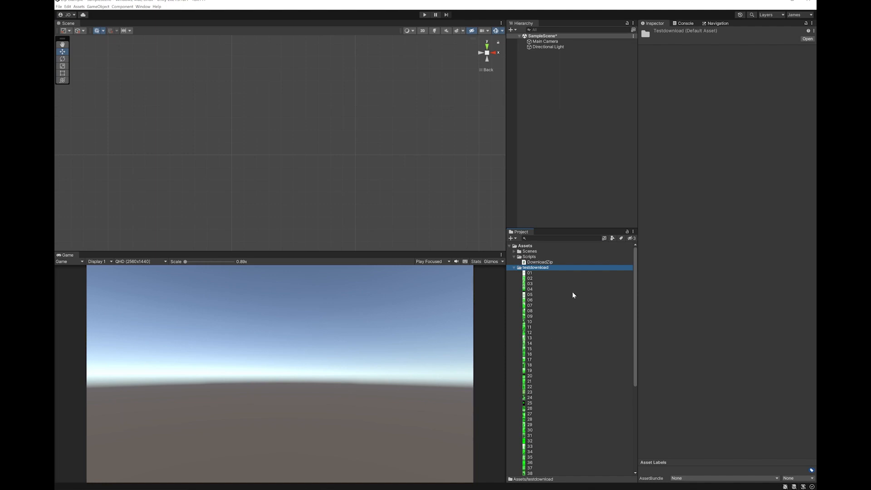